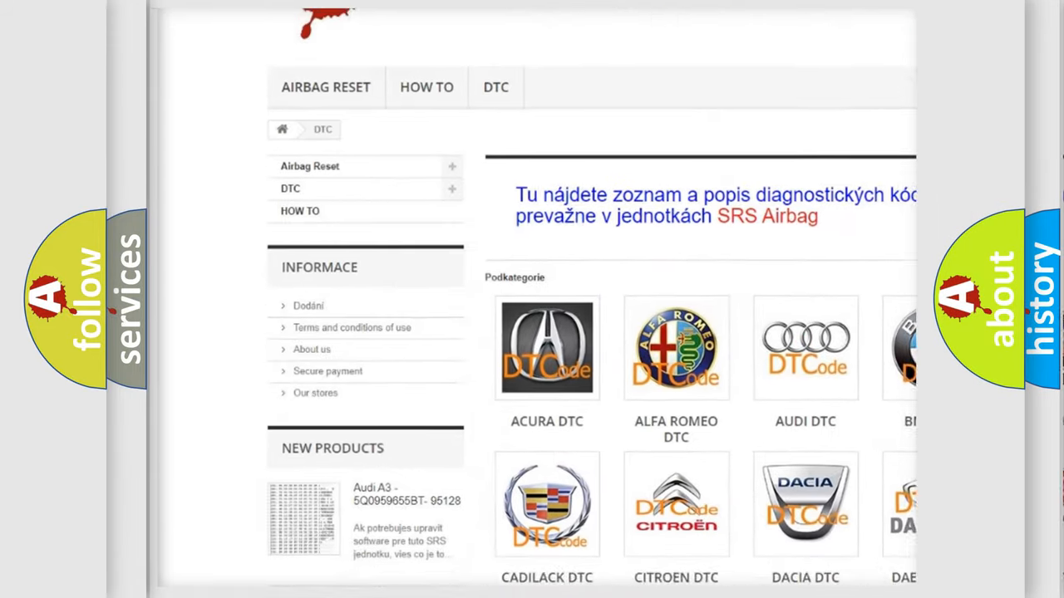
scroll(down, 3)
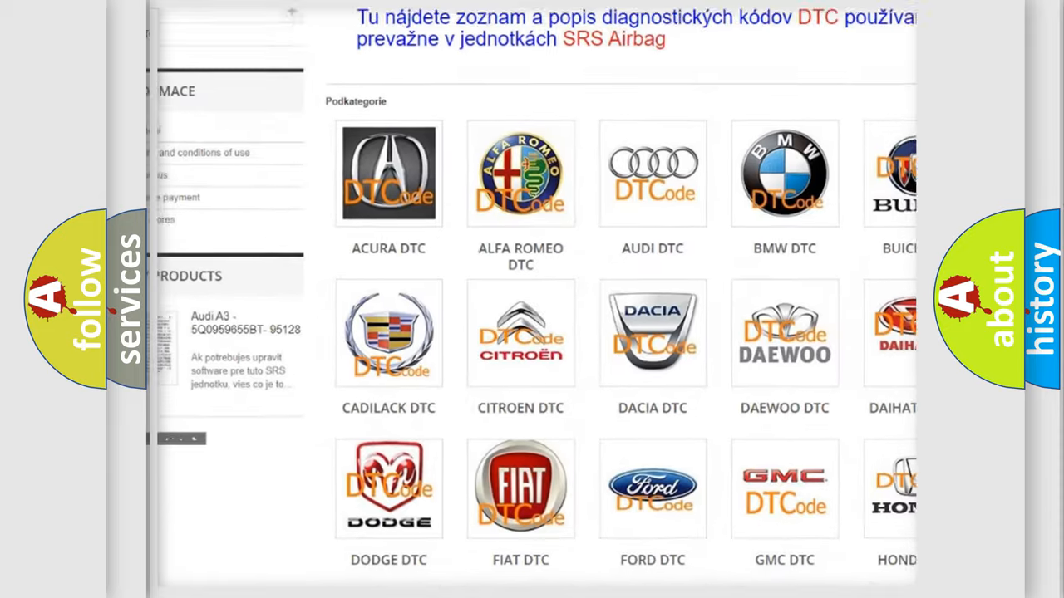
scroll(down, 3)
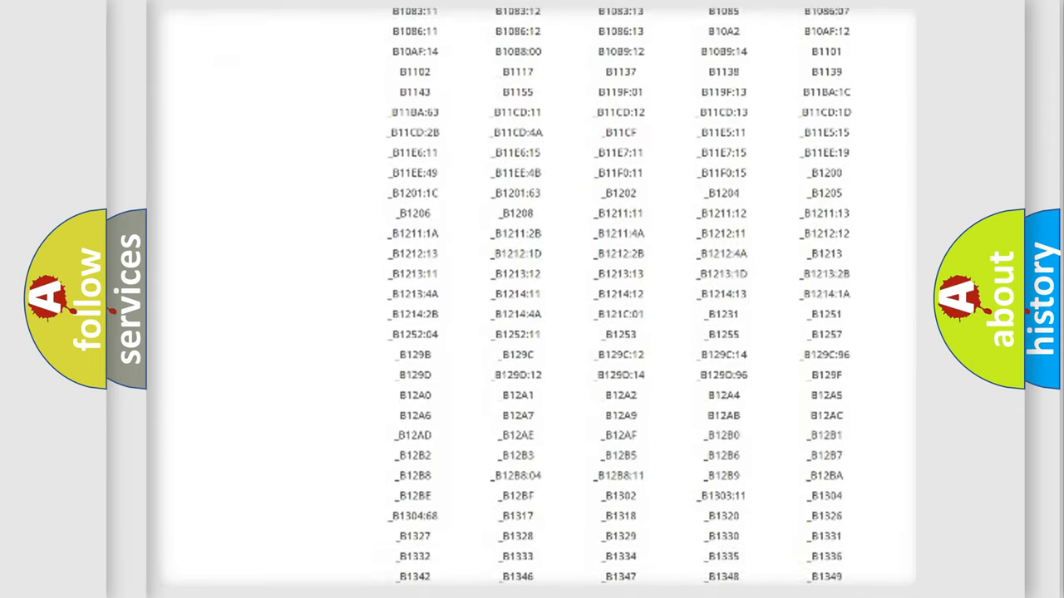
scroll(down, 3)
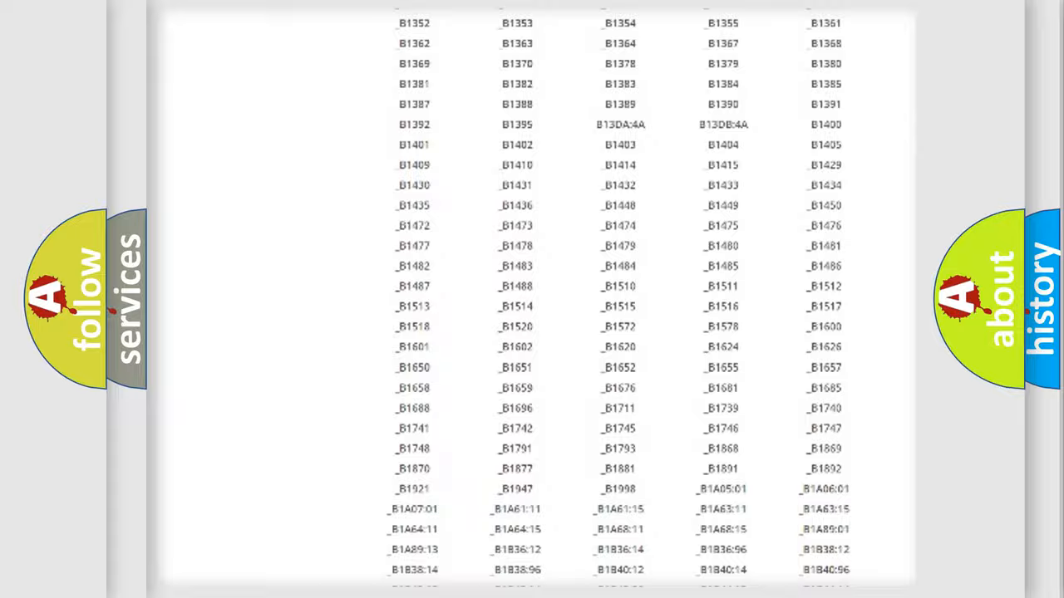